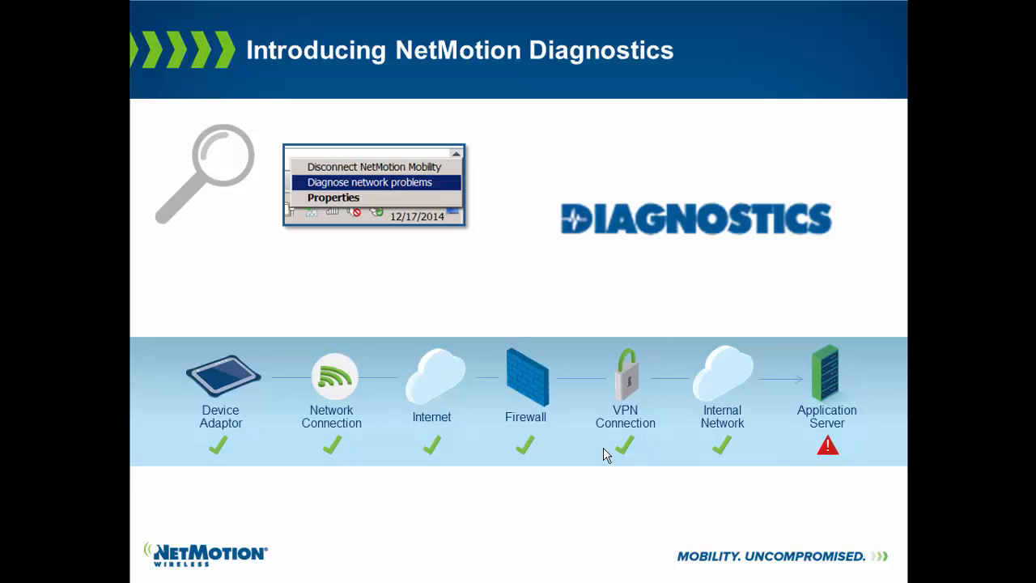
Advance past the Introducing NetMotion Diagnostics slide to end the slideshow.
key("right")
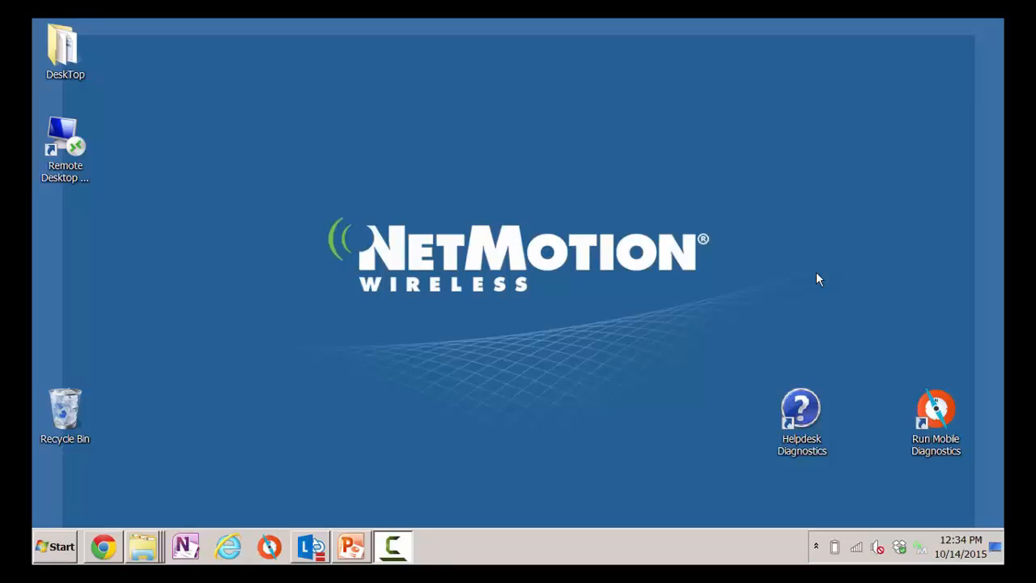
mouse_move(913, 403)
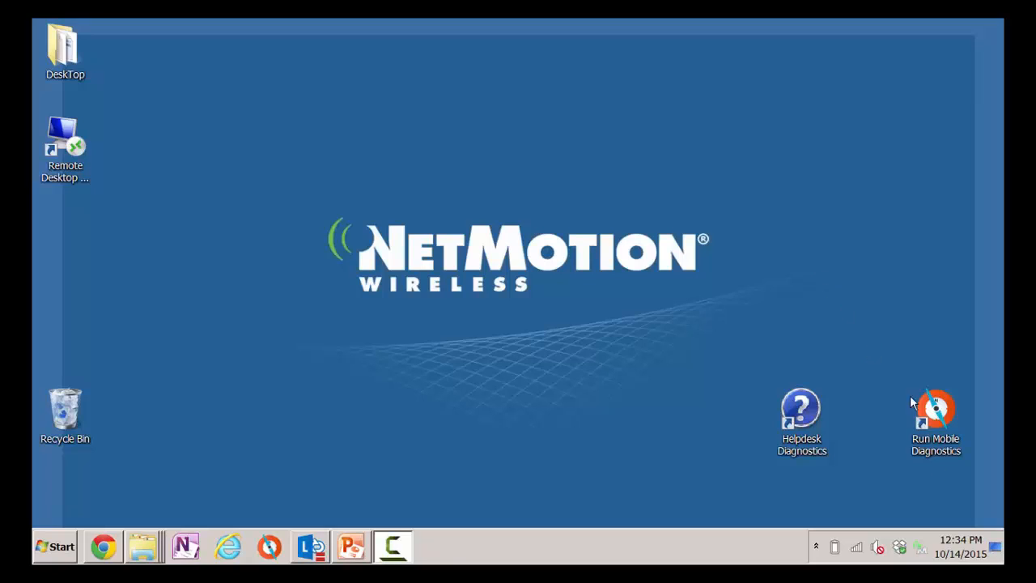
mouse_move(938, 406)
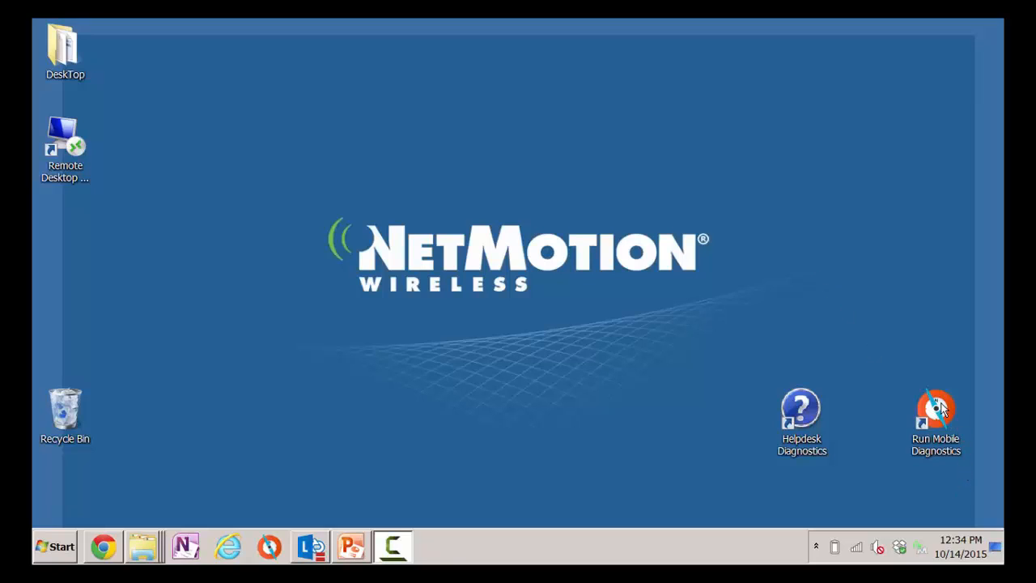
mouse_move(781, 428)
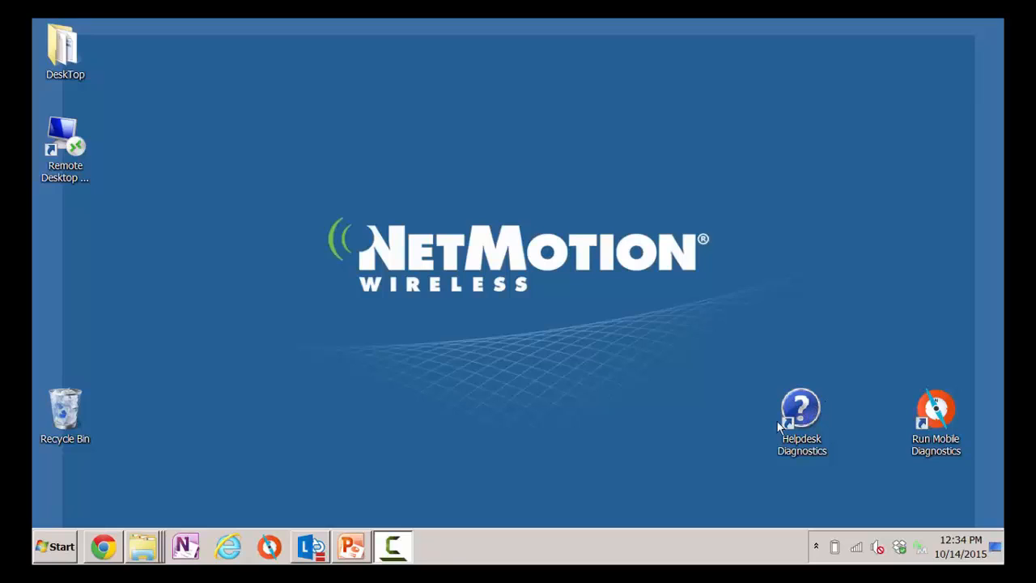
mouse_move(778, 431)
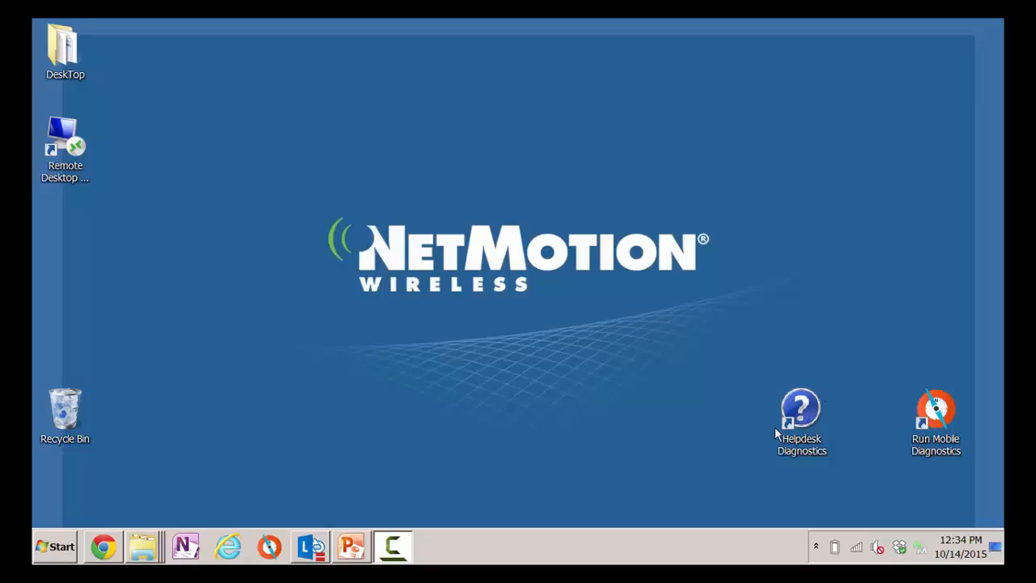
mouse_move(799, 385)
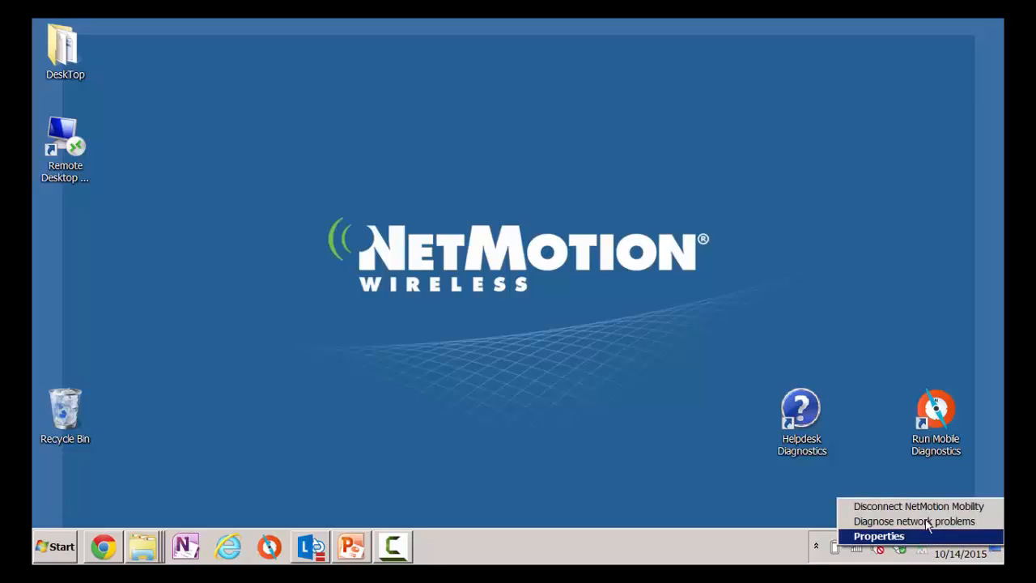
mouse_move(913, 522)
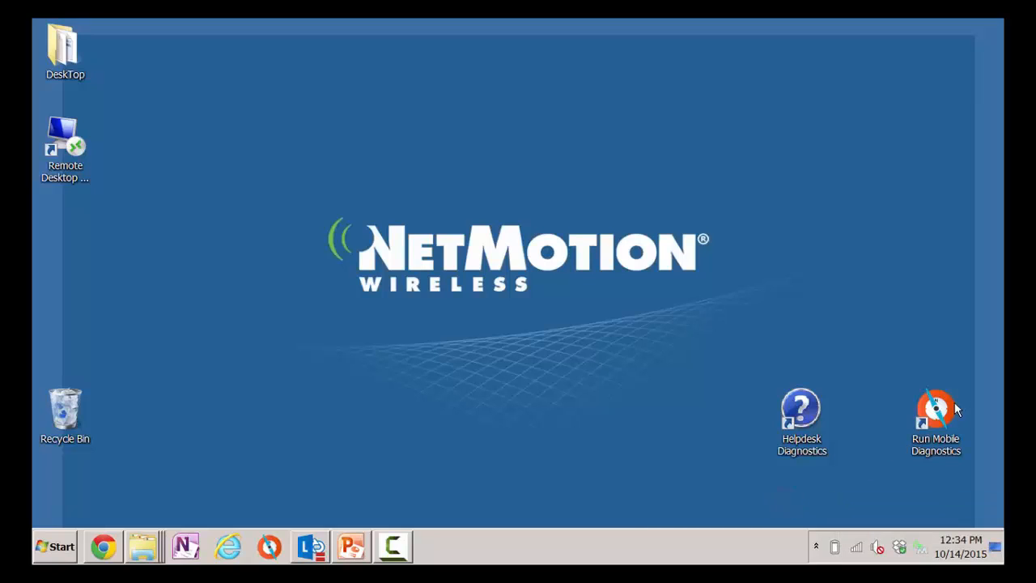
Launch Run Mobile Diagnostics from the desktop shortcut.
left_click(936, 408)
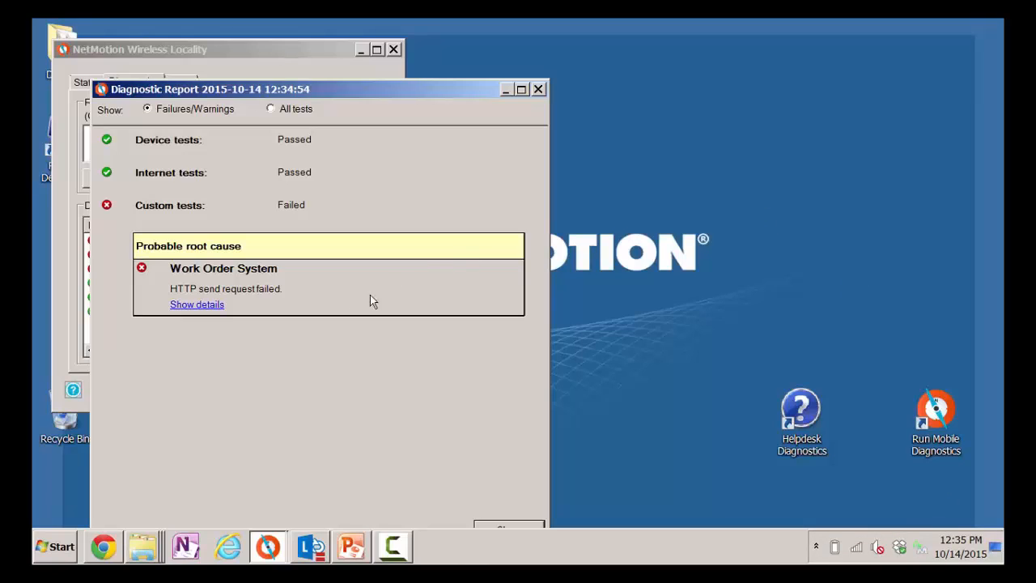
Expand the failed Work Order System HTTP test details, then switch to the Chrome web console.
left_click(197, 304)
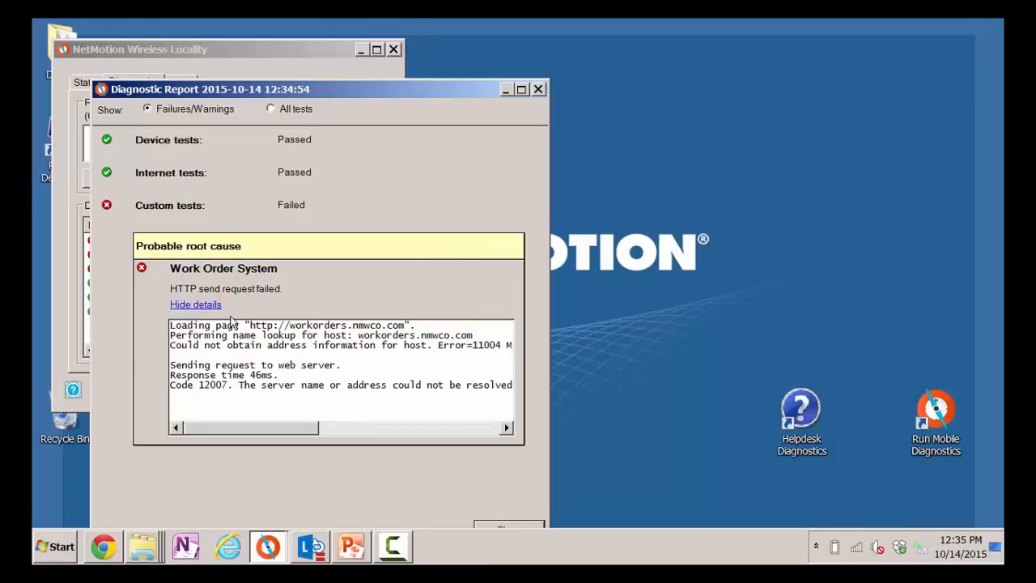
mouse_move(382, 346)
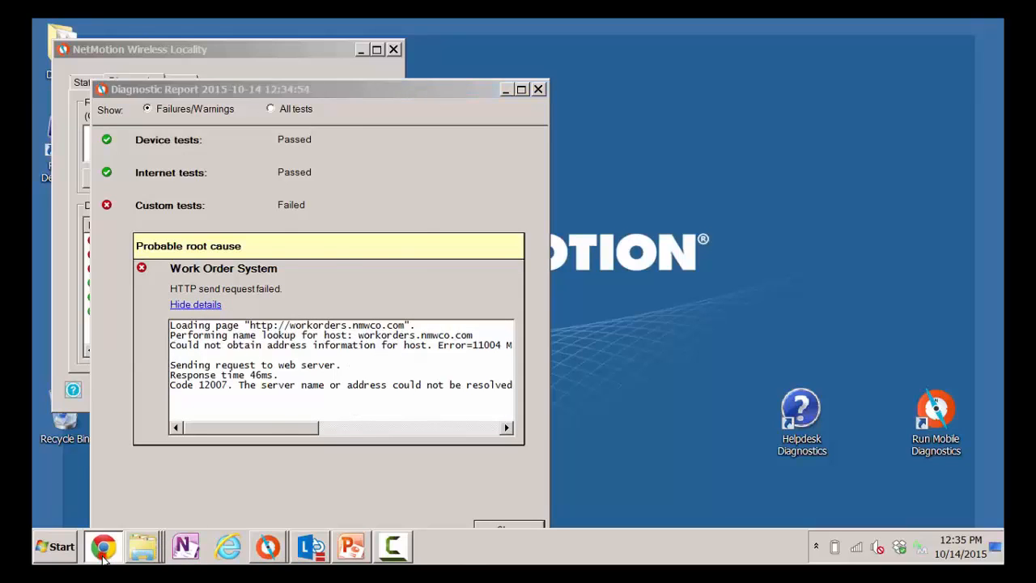
left_click(103, 547)
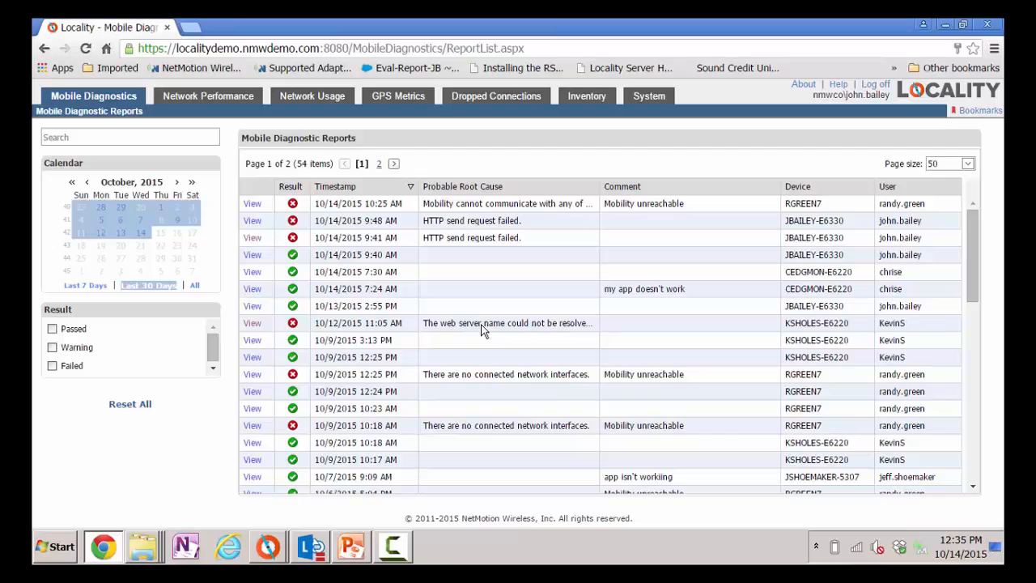
mouse_move(450, 225)
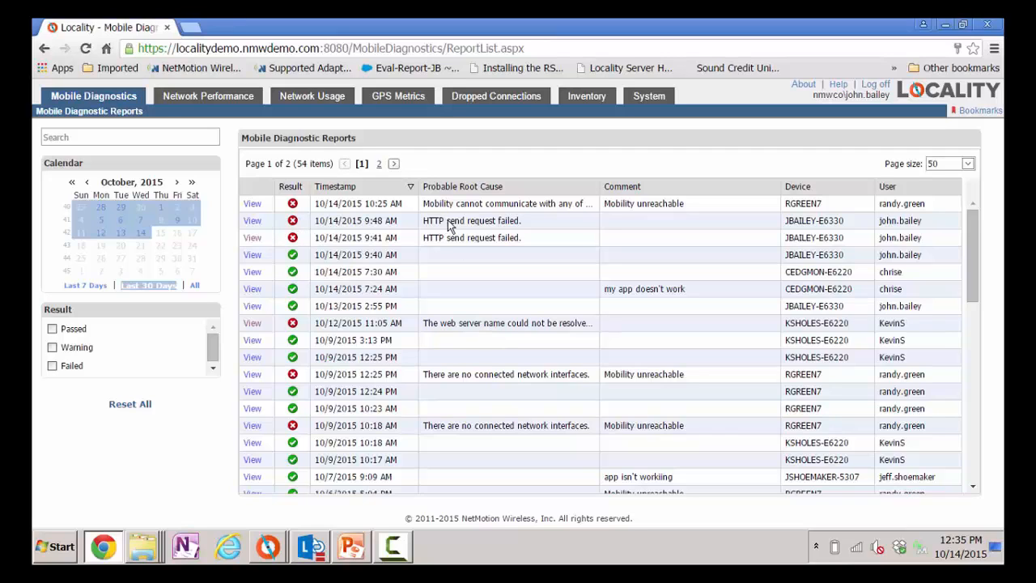
View the 10/14/2015 9:48 AM 'HTTP send request failed' diagnostic report.
left_click(253, 220)
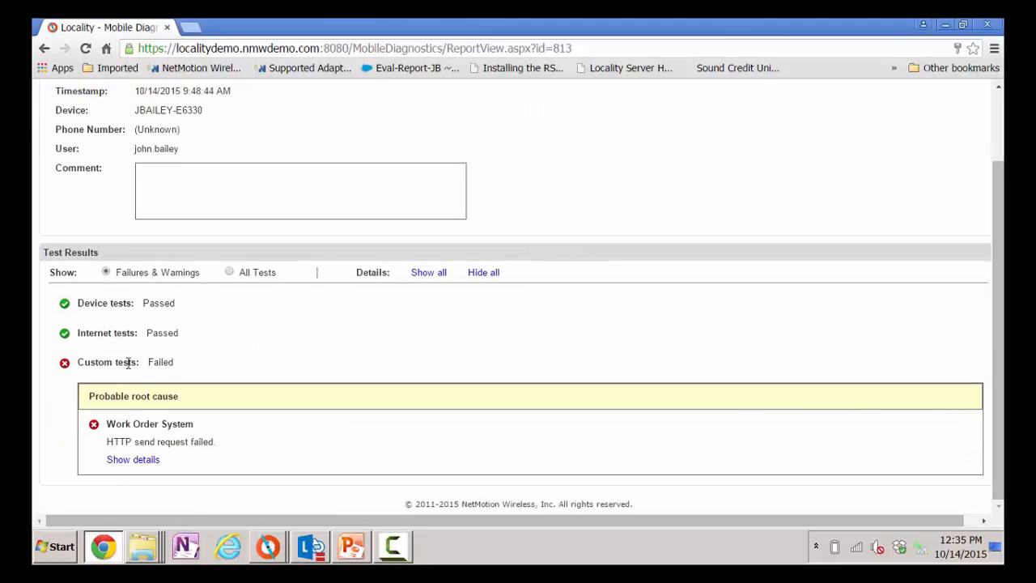
mouse_move(120, 456)
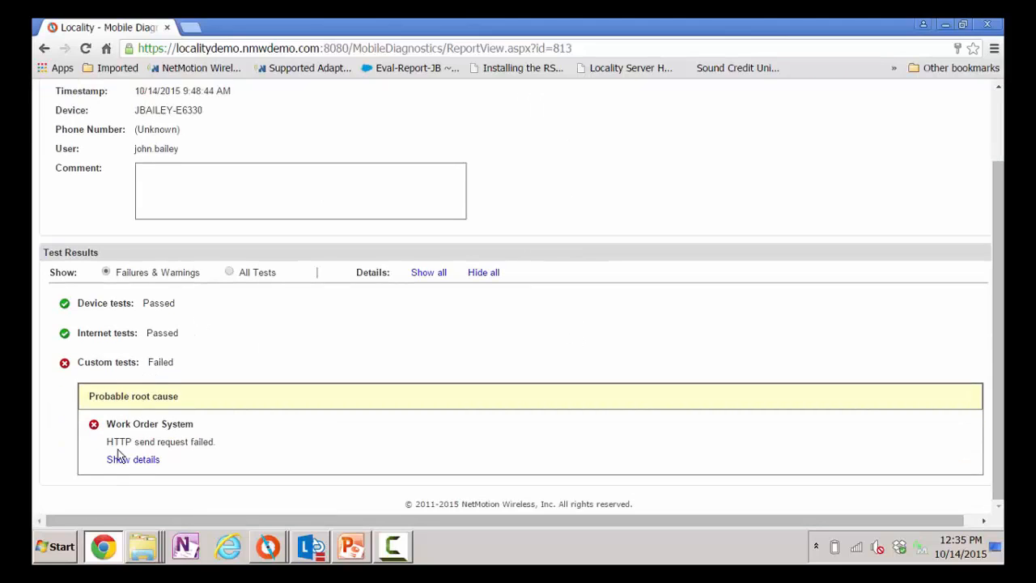
Review the Work Order System failure, show all tests, and read through the Network Interfaces output.
left_click(133, 460)
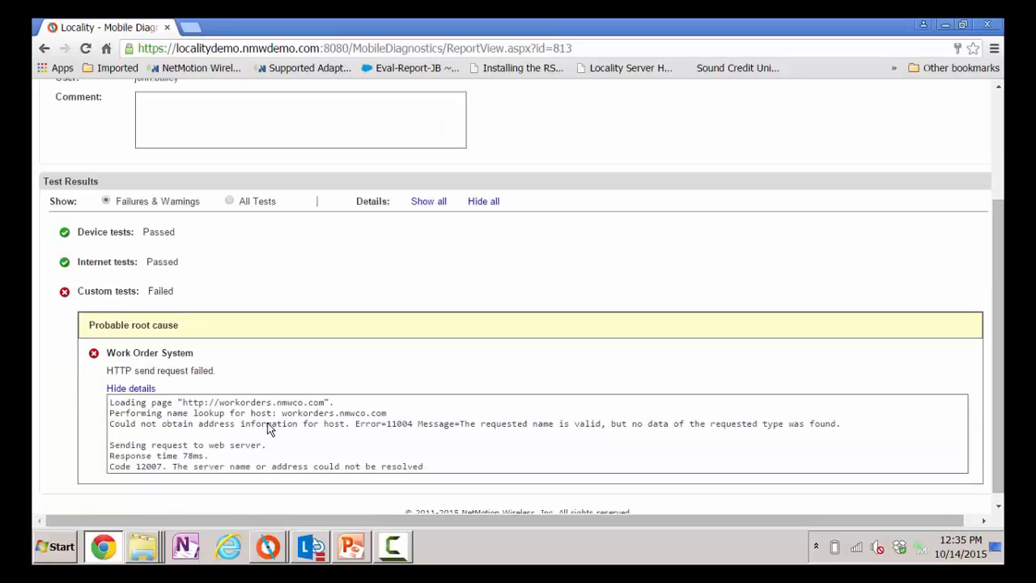
mouse_move(269, 420)
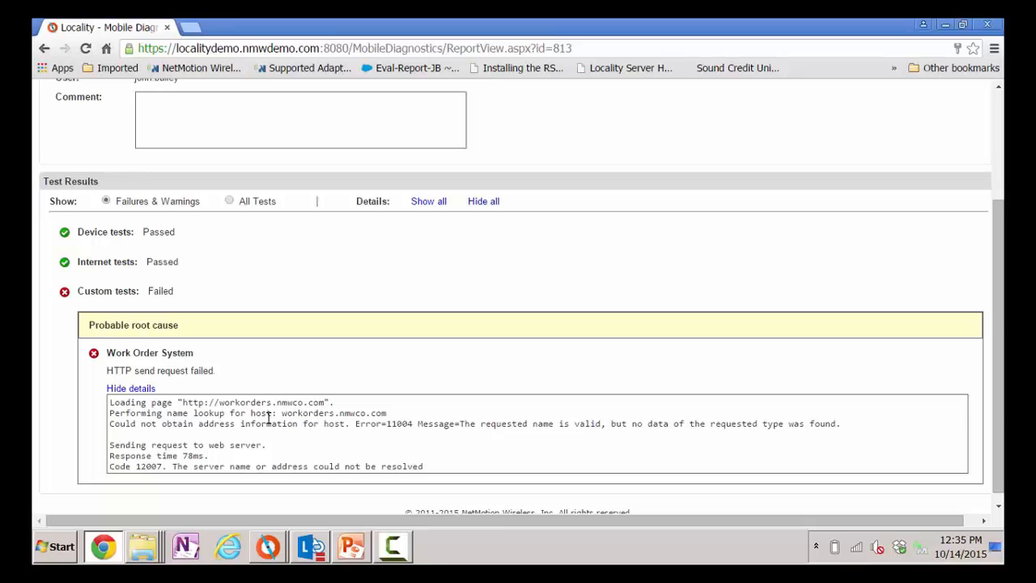
mouse_move(230, 215)
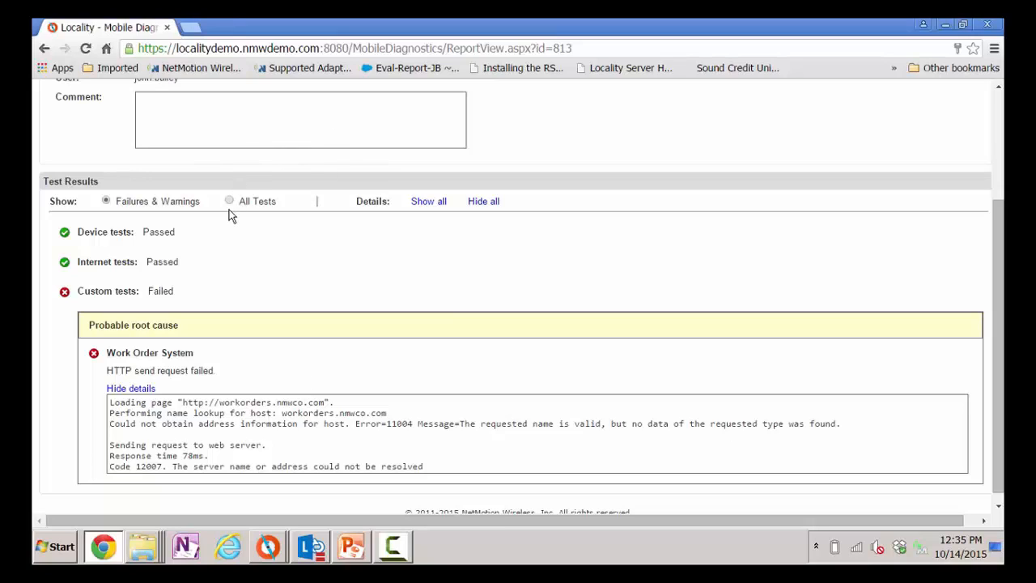
left_click(230, 201)
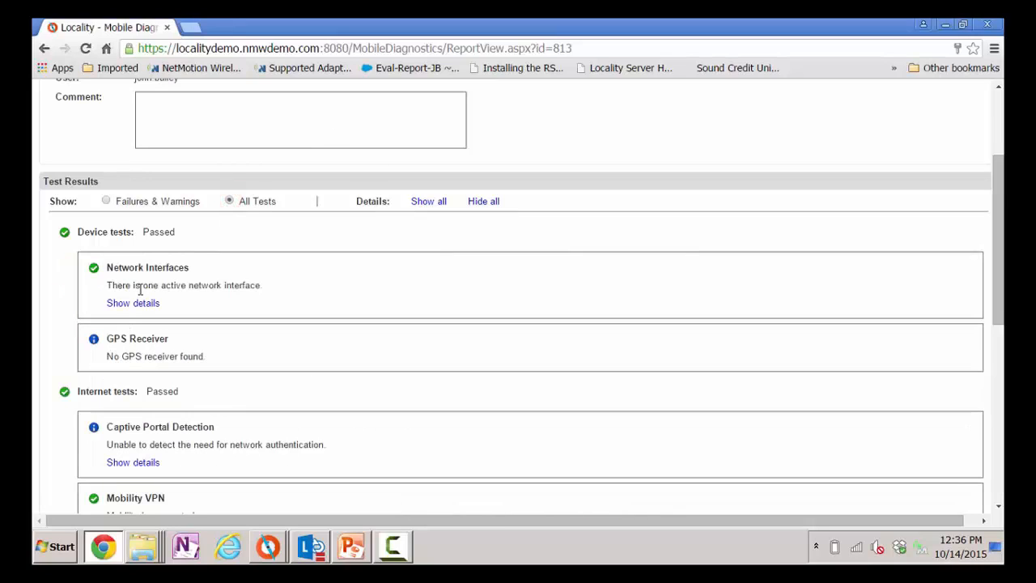
mouse_move(132, 303)
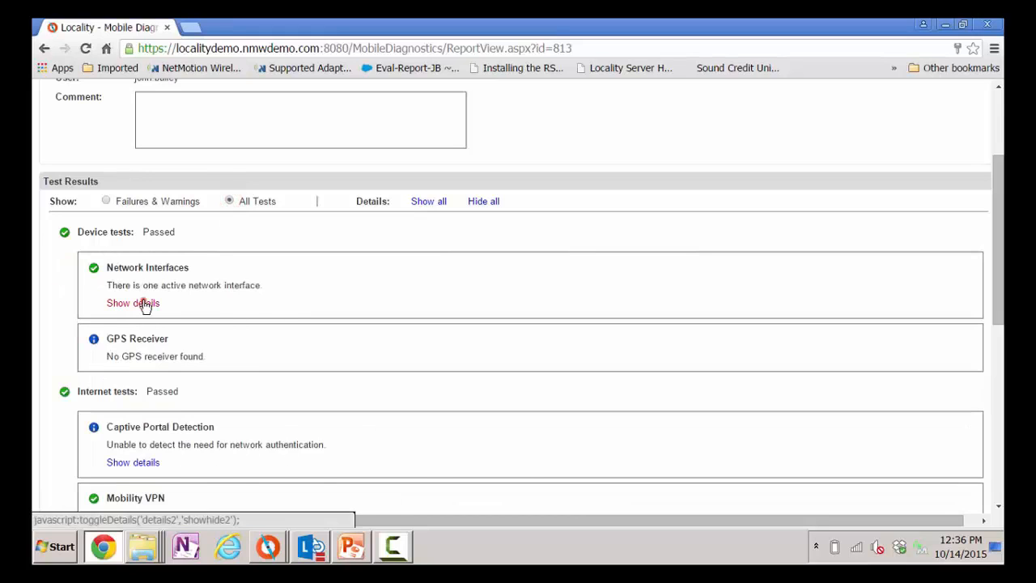
left_click(133, 303)
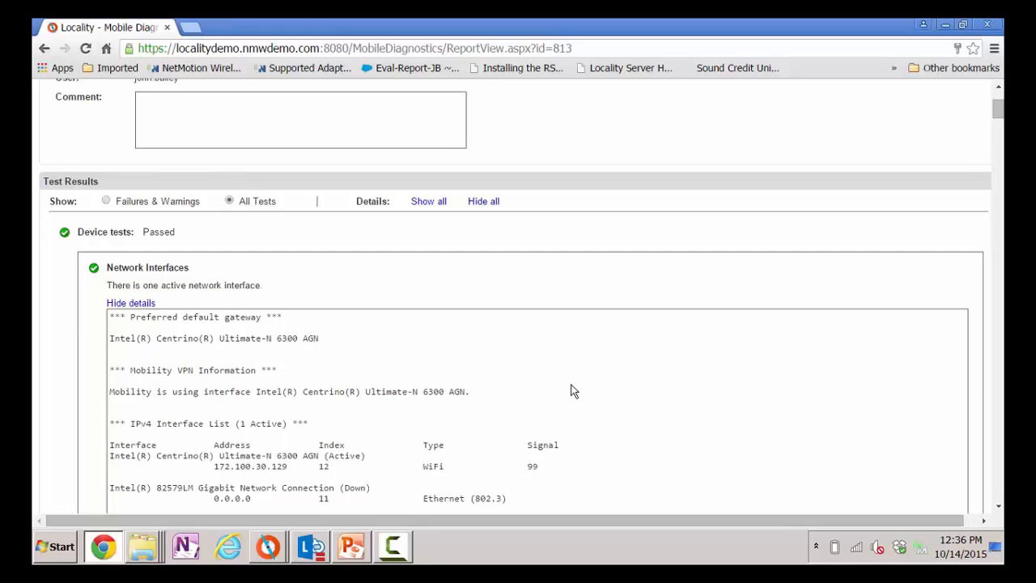
scroll("down", 3)
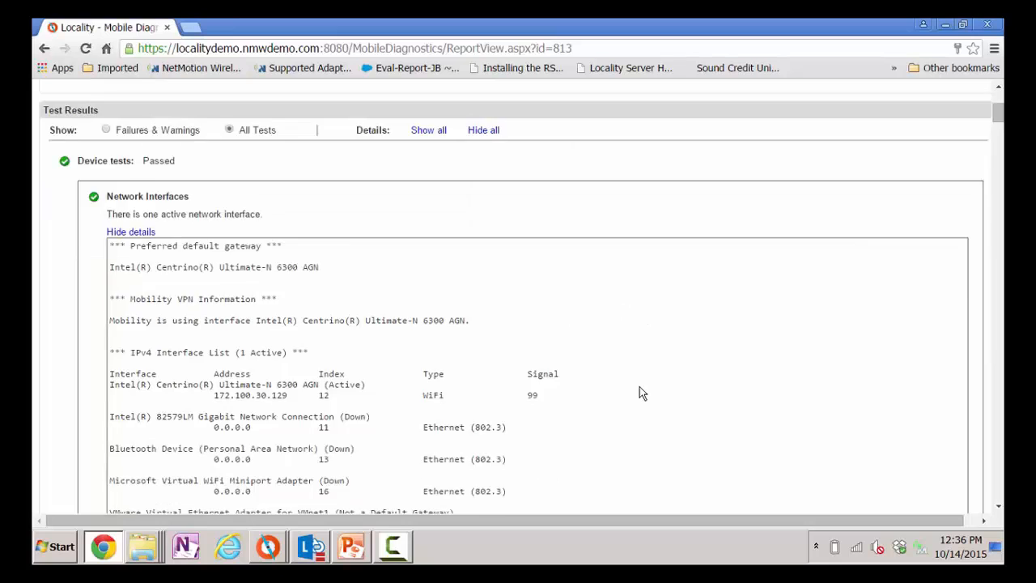
scroll("down", 3)
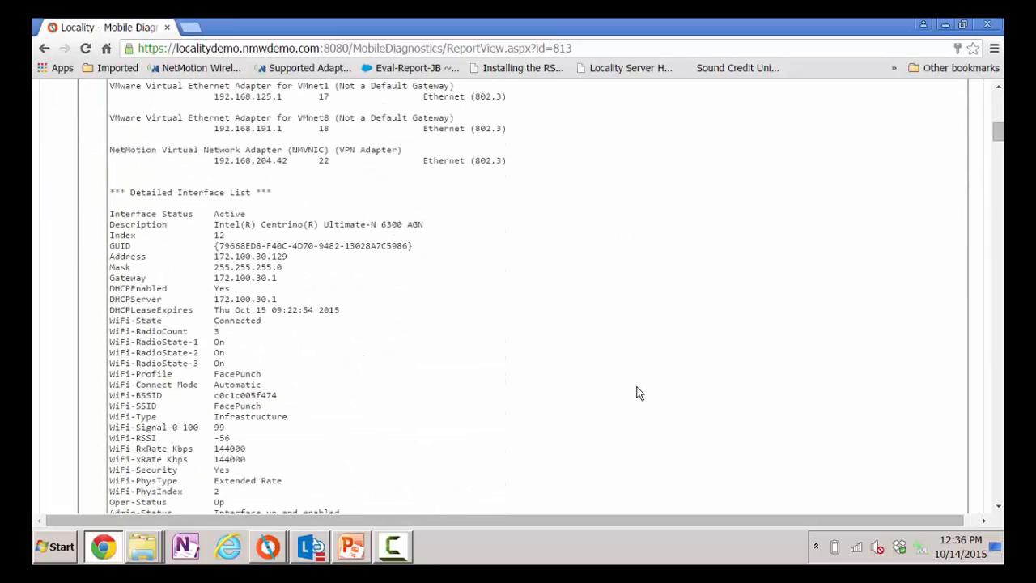
scroll("down", 3)
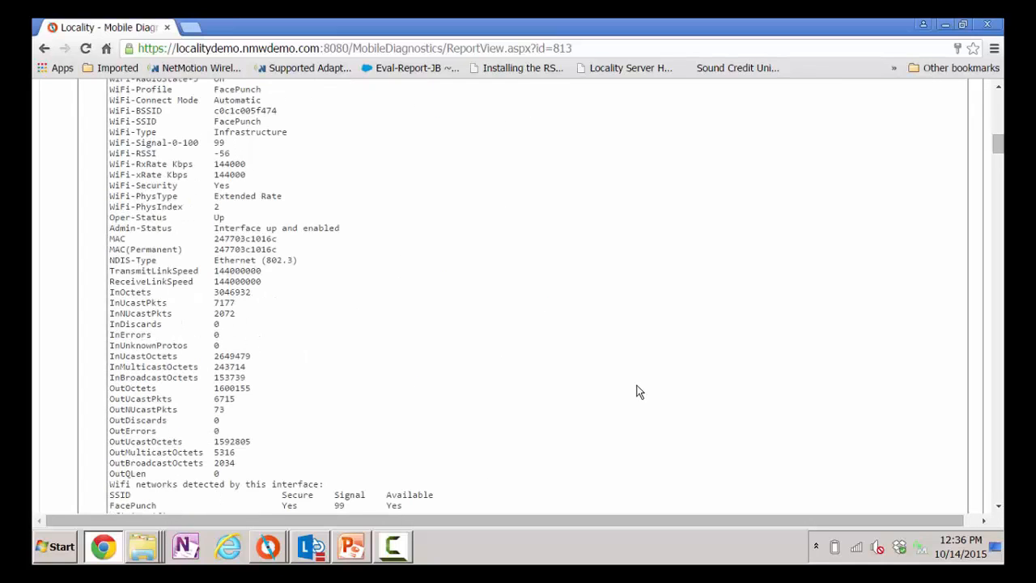
scroll("down", 3)
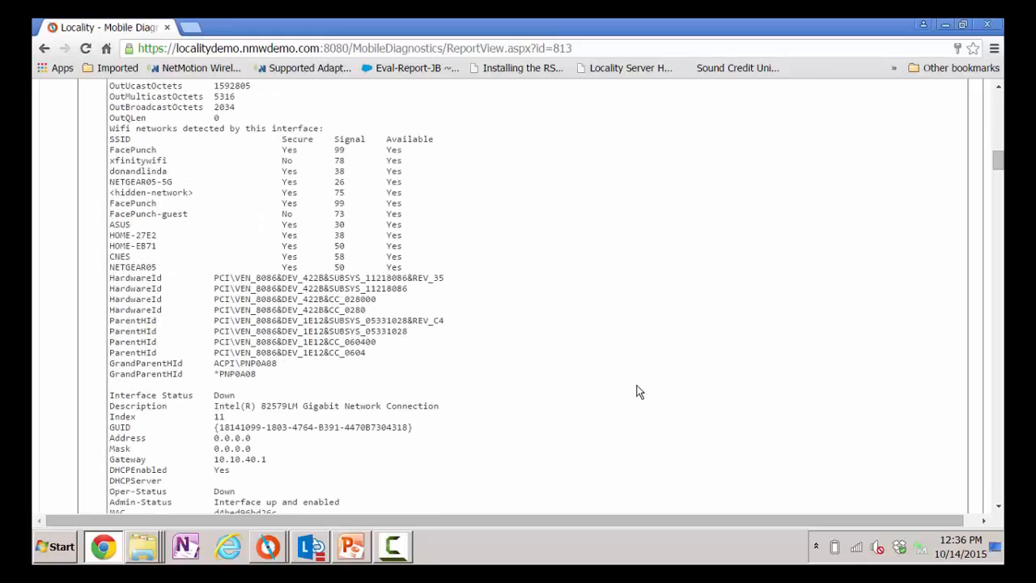
scroll("down", 3)
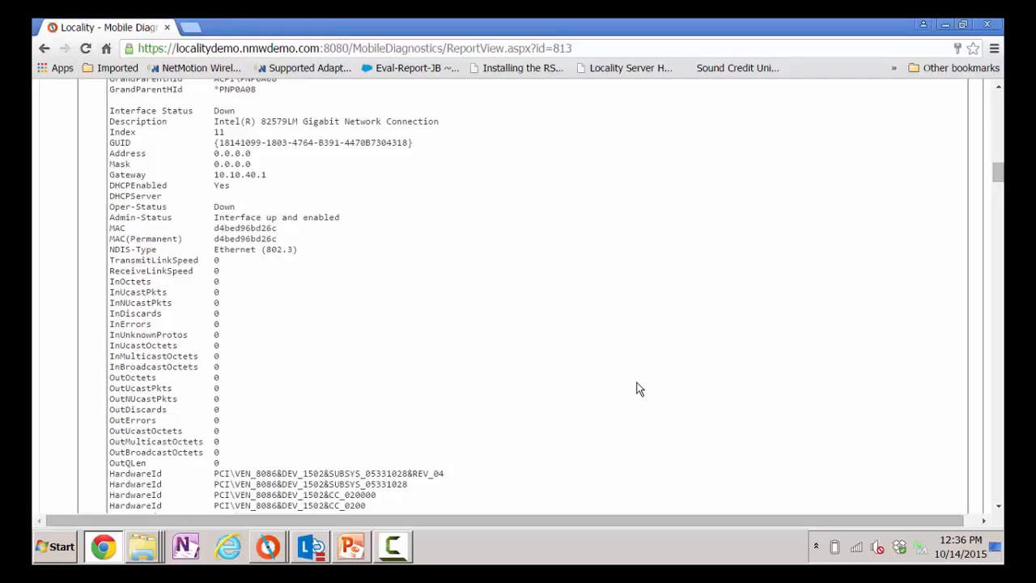
scroll("down", 3)
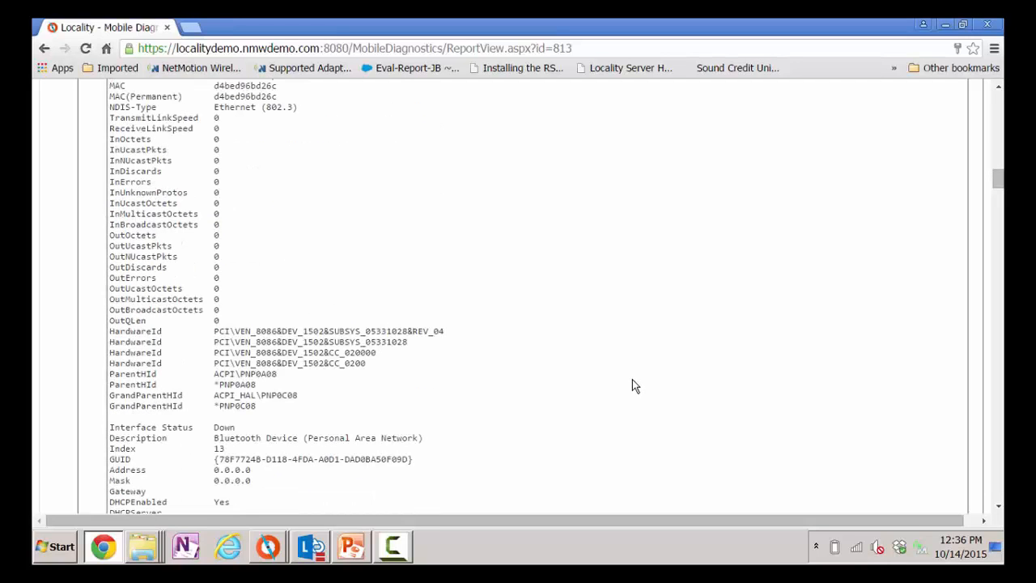
mouse_move(994, 191)
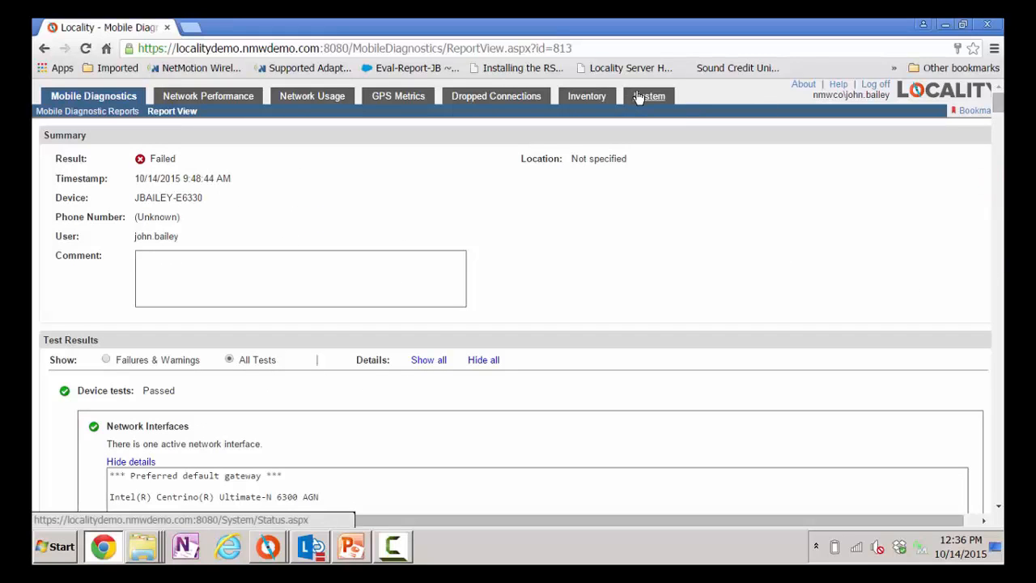
Go to the Locality System health status page.
left_click(651, 95)
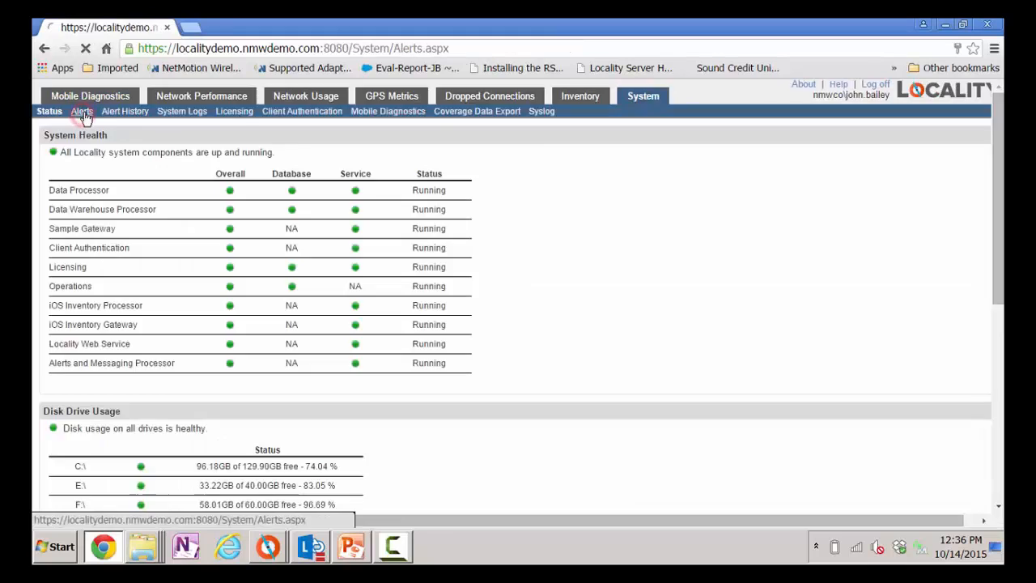
Create a new alert of type Mobile Diagnostics that triggers on Failed results.
left_click(81, 110)
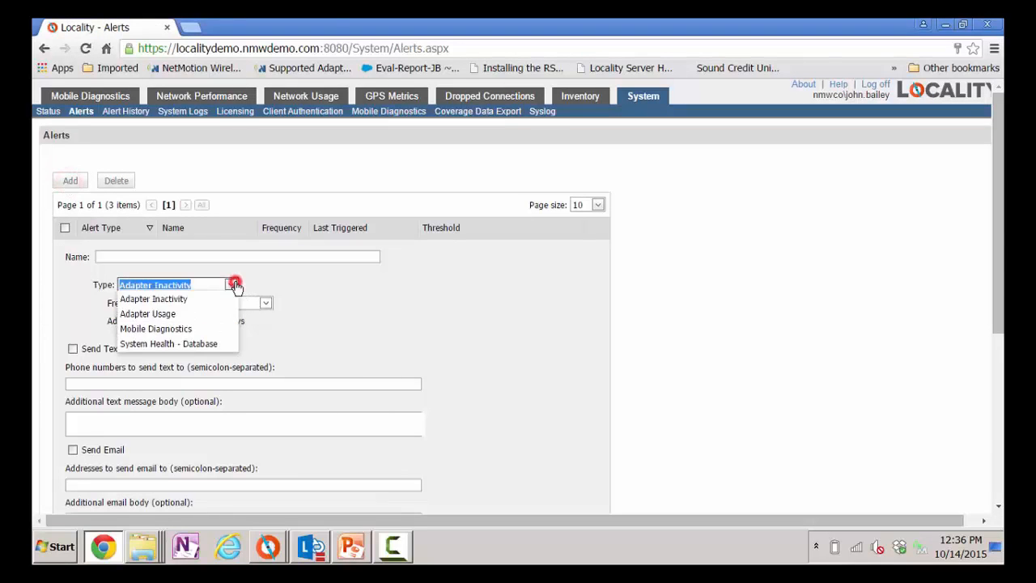
left_click(155, 327)
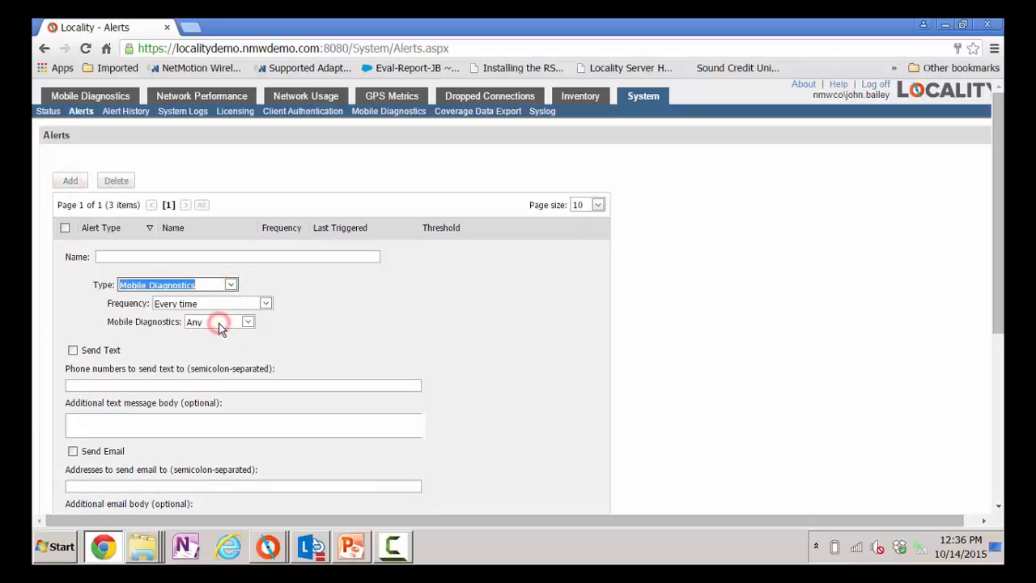
left_click(247, 320)
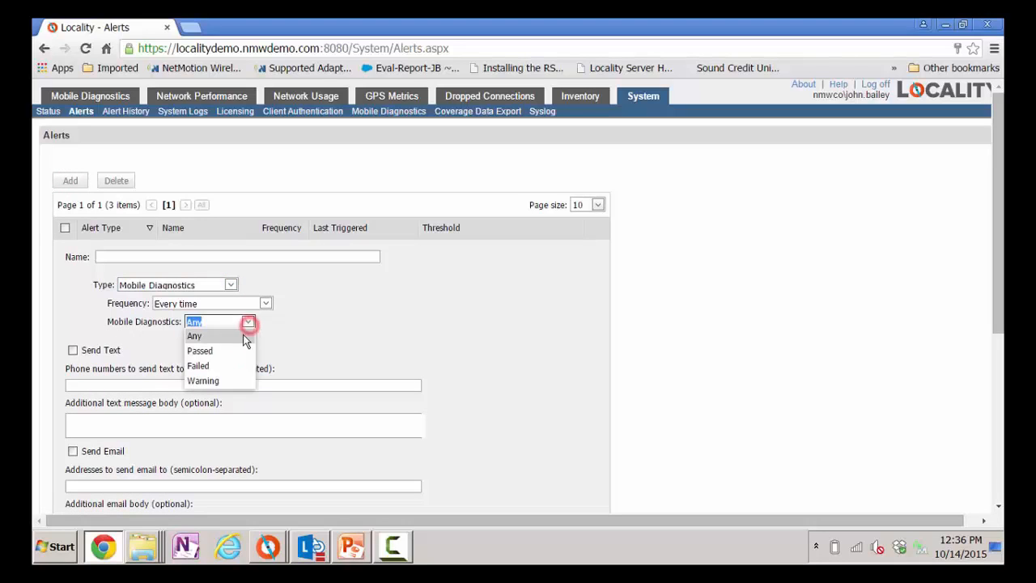
left_click(198, 366)
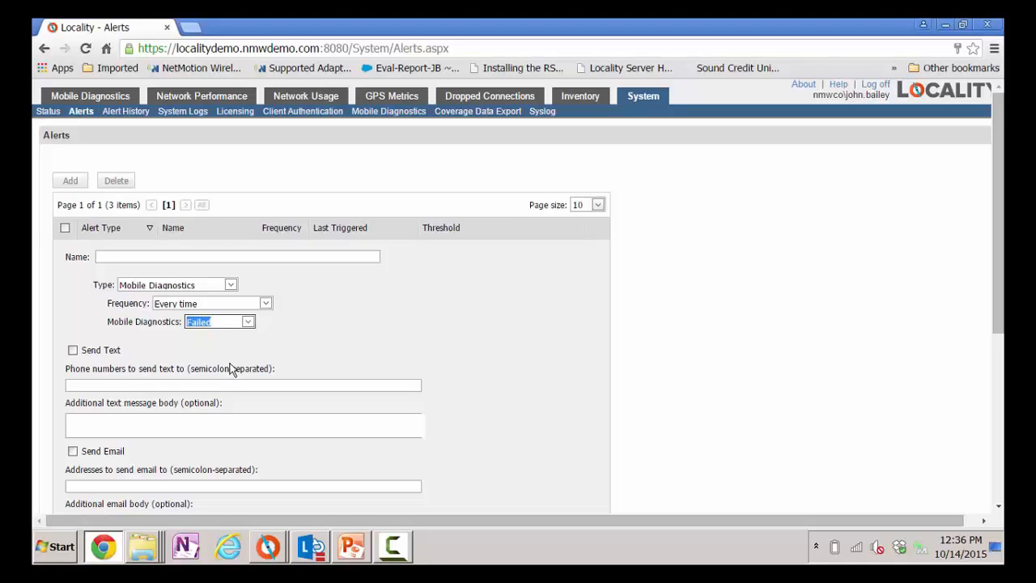
mouse_move(233, 298)
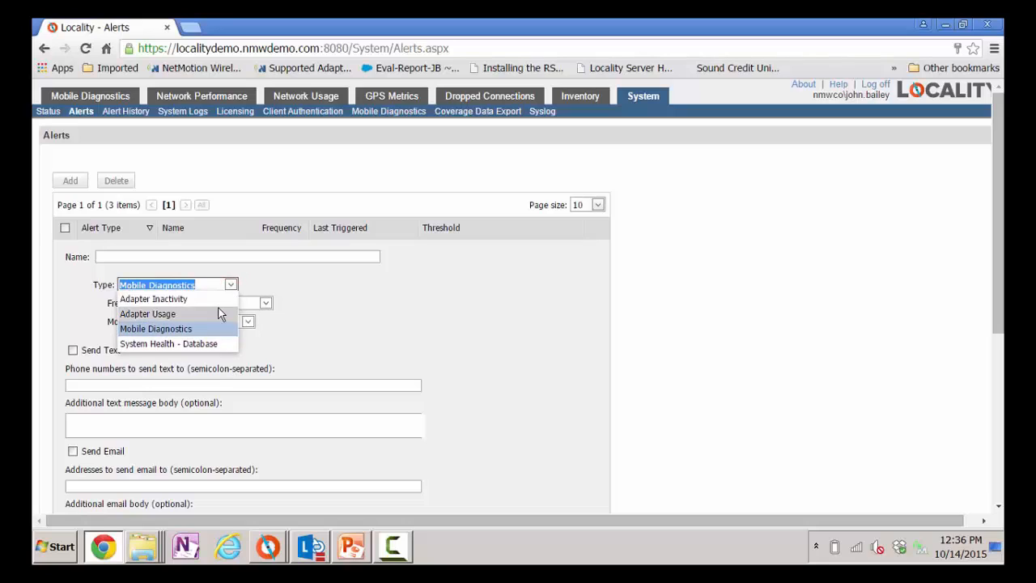
mouse_move(147, 314)
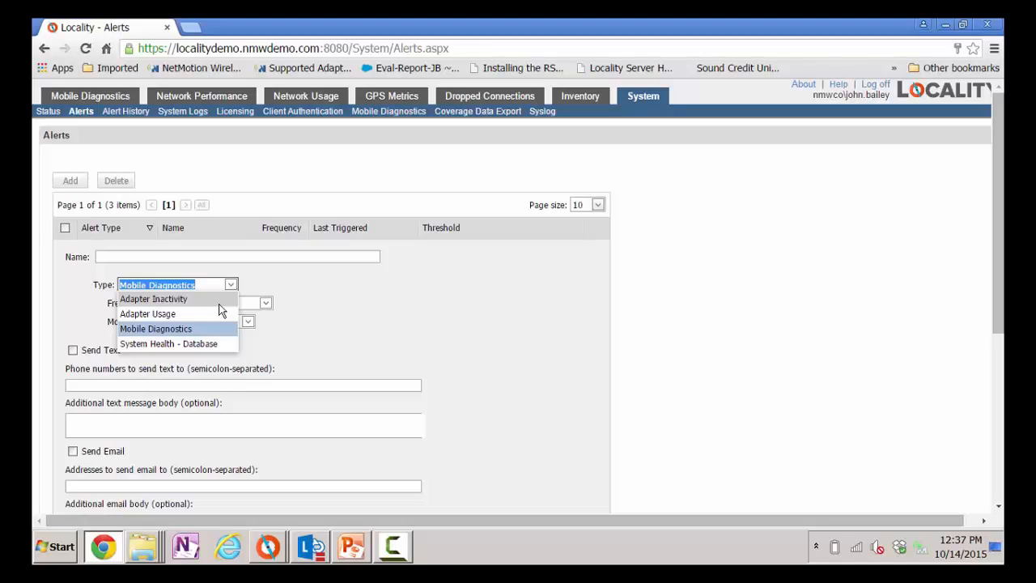
mouse_move(211, 327)
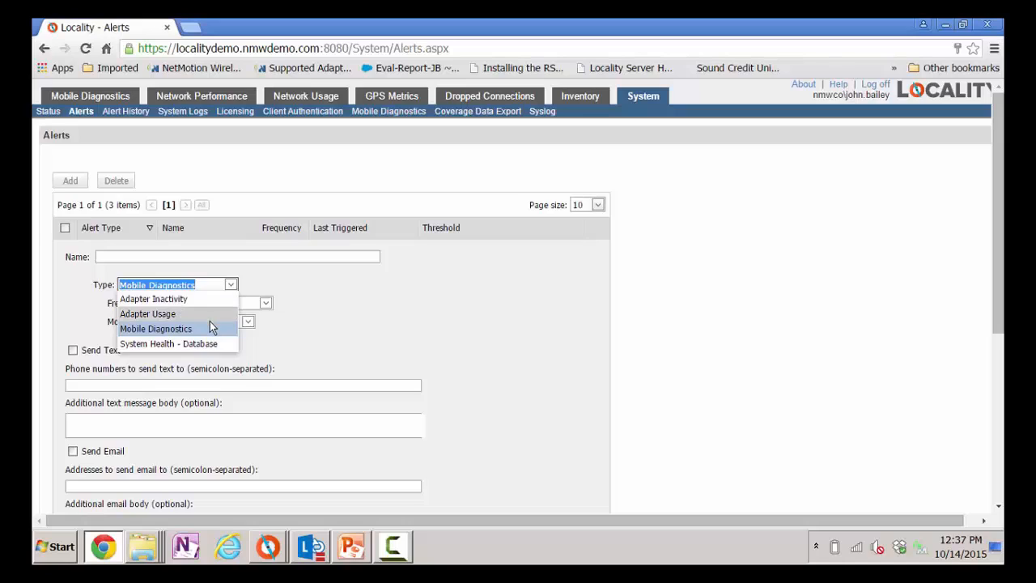
left_click(147, 314)
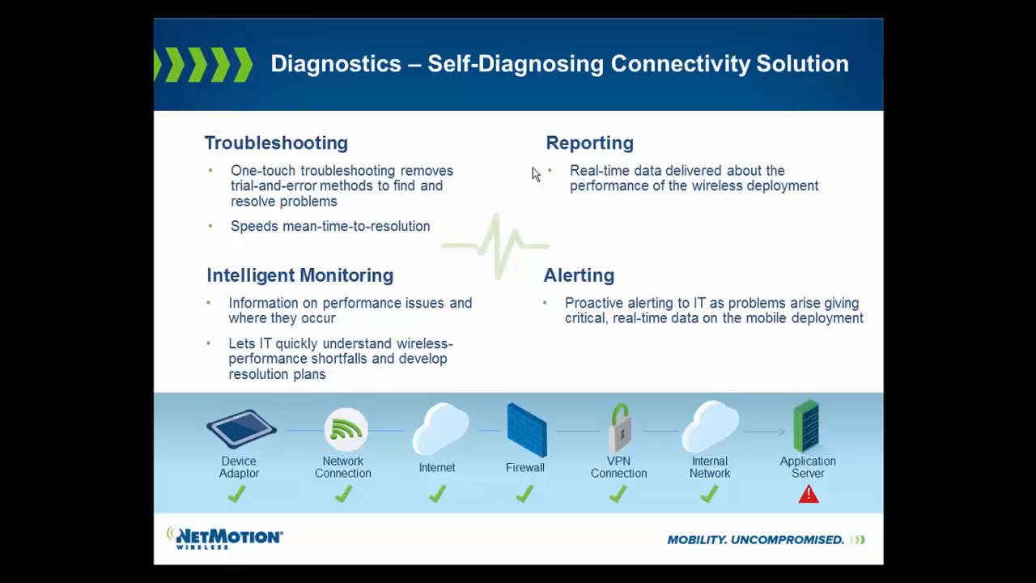
mouse_move(526, 176)
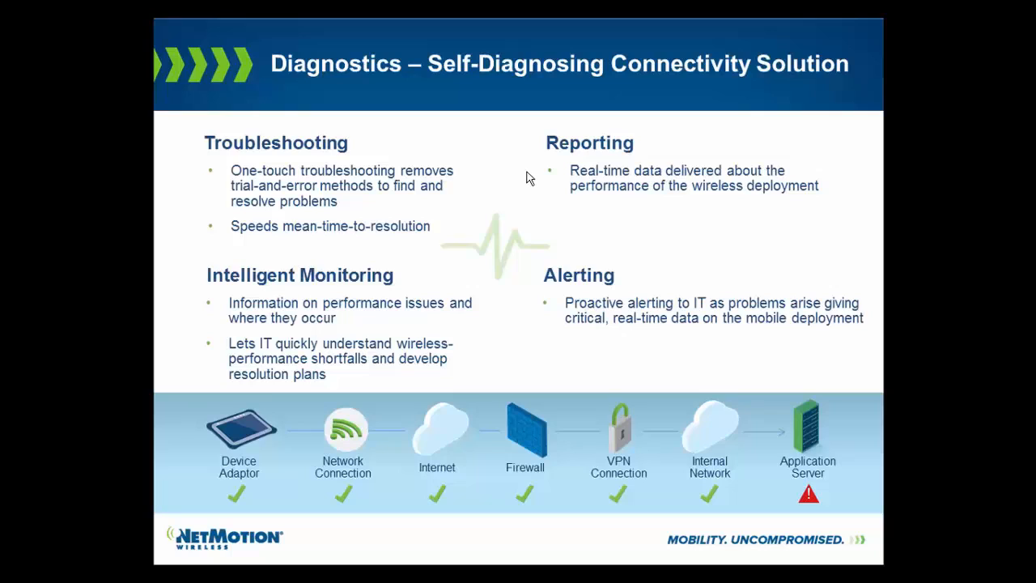